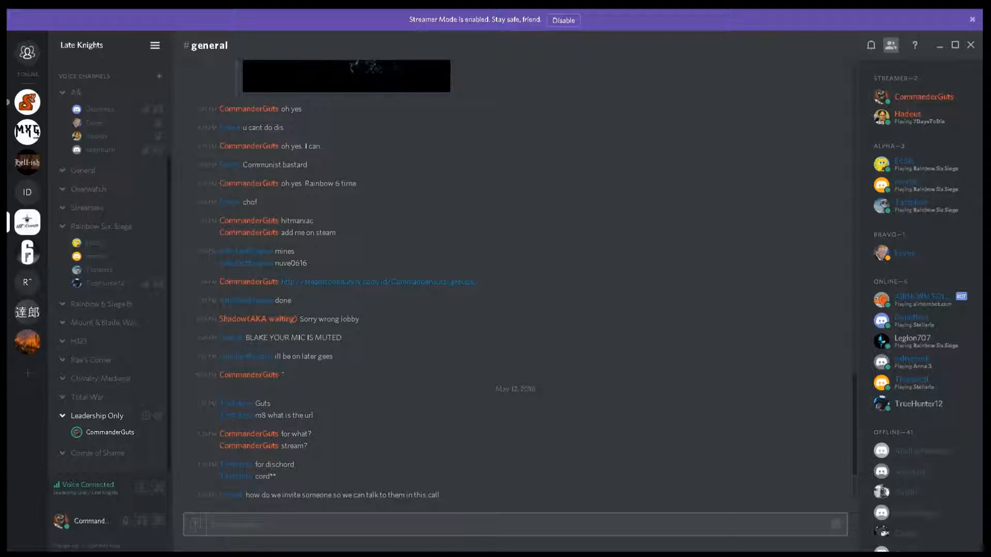
mouse_move(146, 397)
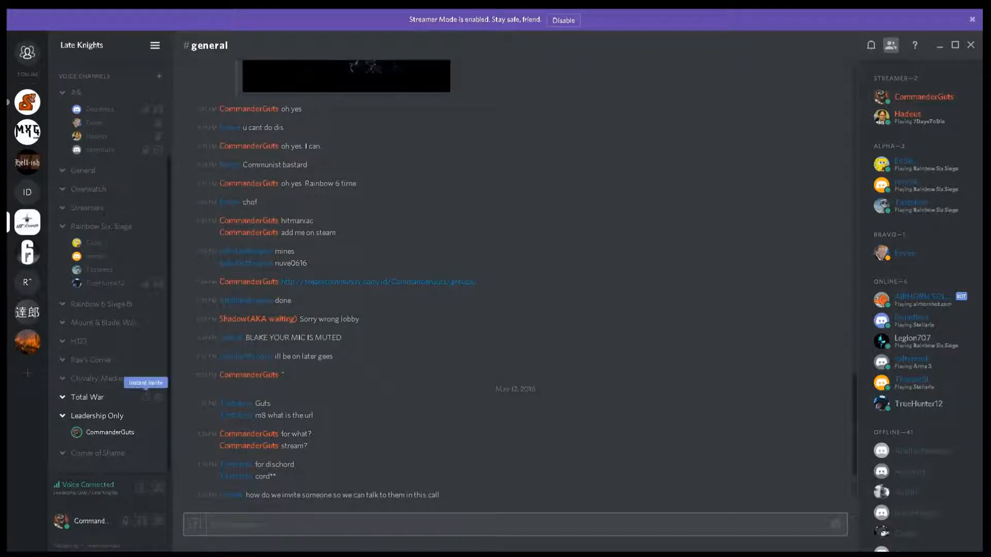
Step: Move the Leadership Only voice channel up to sit directly below AFK
left_click(145, 396)
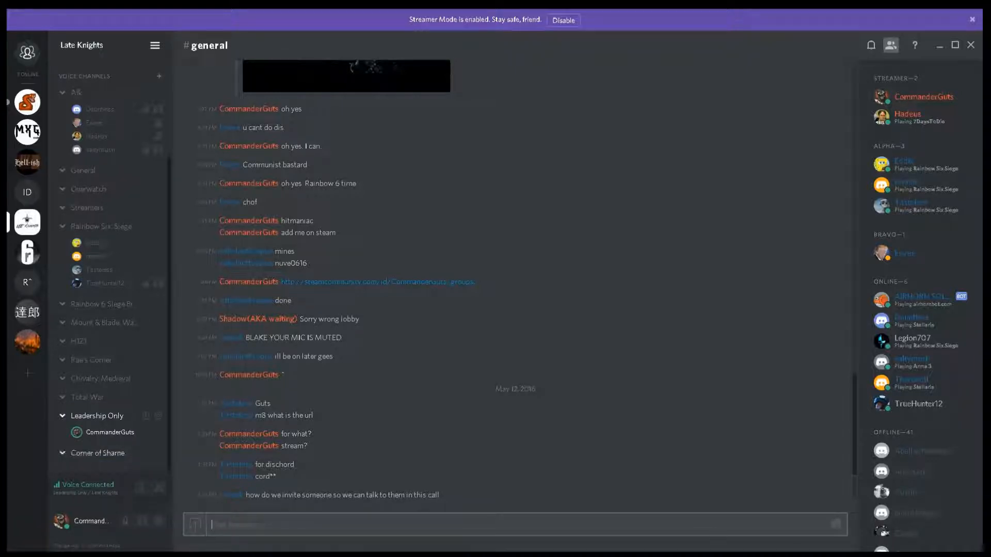
left_click(146, 416)
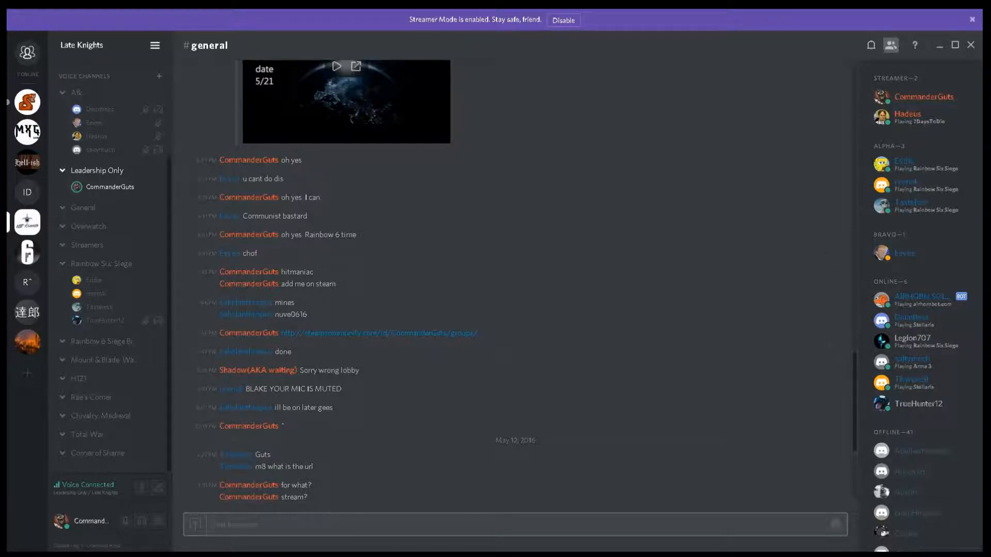
mouse_move(159, 520)
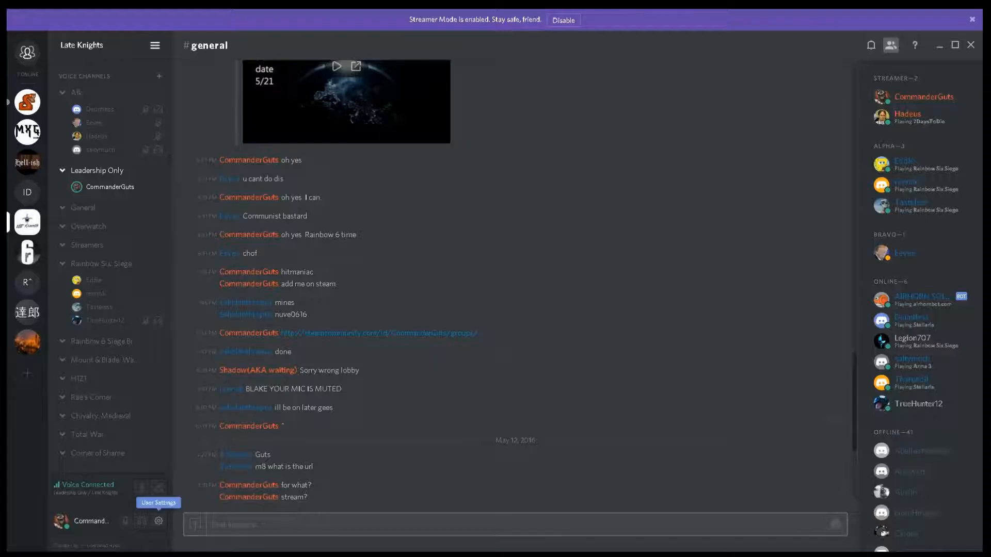
left_click(159, 520)
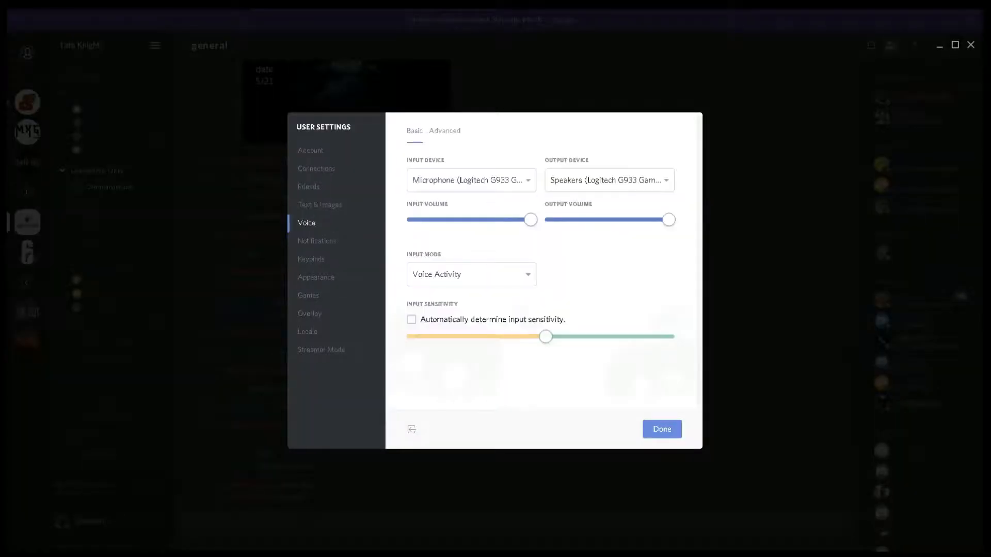
left_click(470, 180)
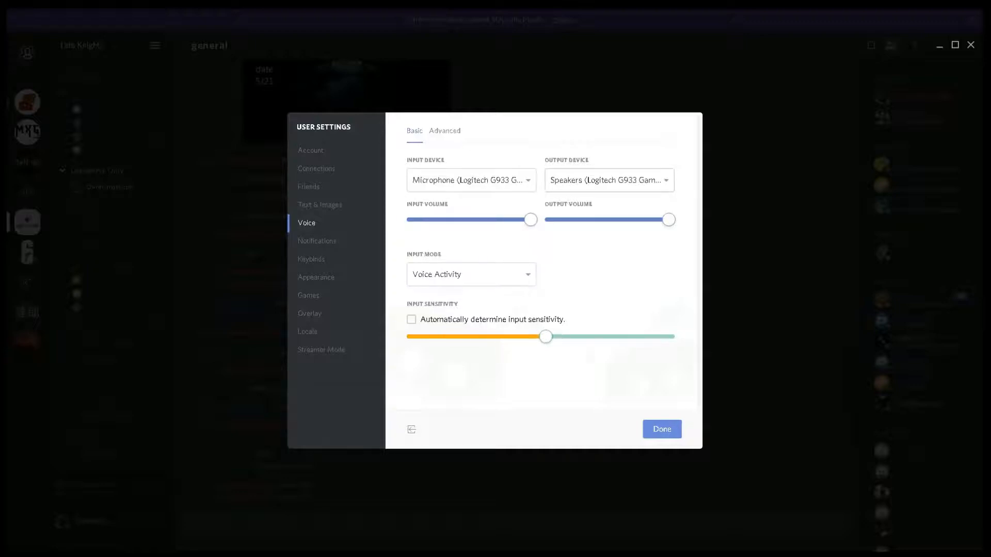
left_click(607, 180)
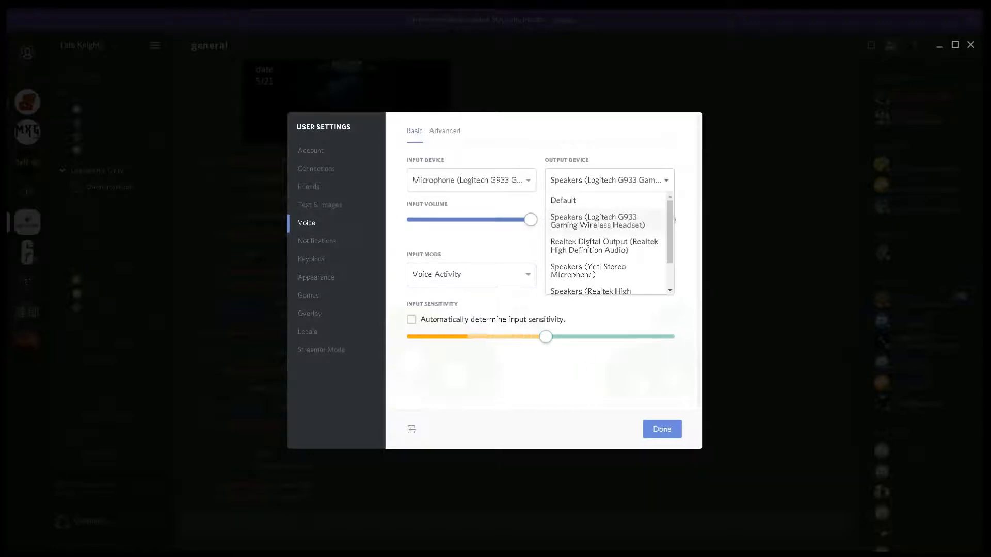
left_click(587, 270)
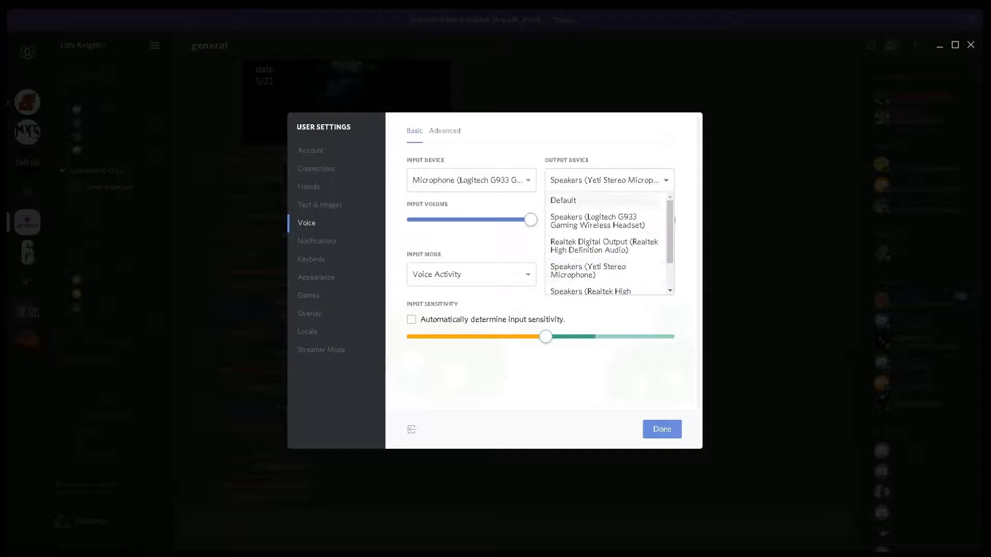
left_click(595, 220)
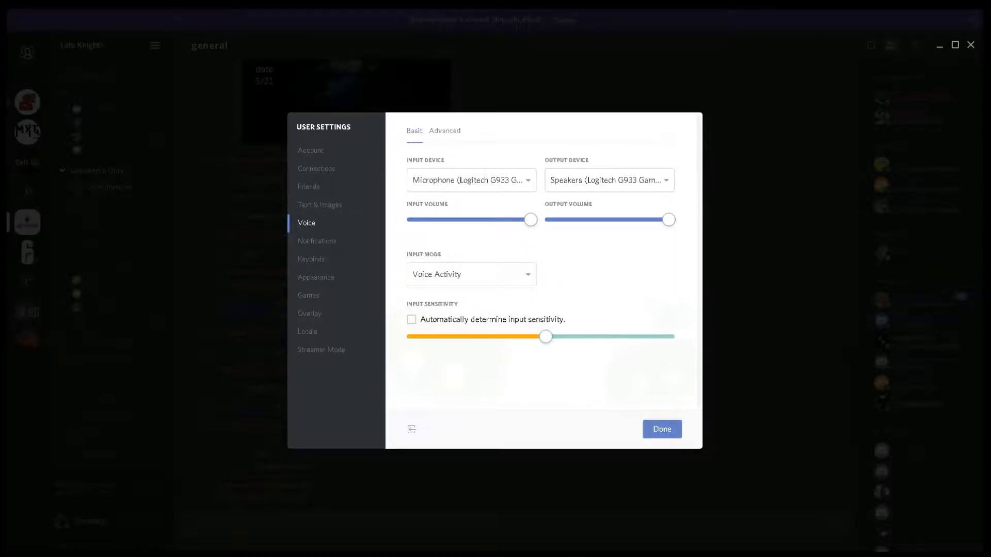
left_click(661, 429)
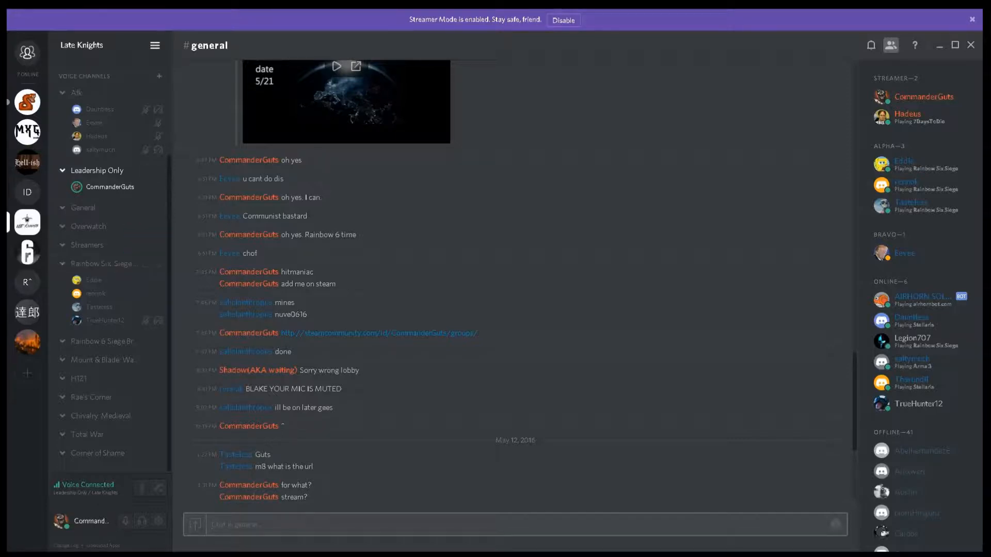
Step: Show CommanderGuts's profile card with its AIRHORN SOLUTIONS, Streamer and Leadership roles
left_click(145, 264)
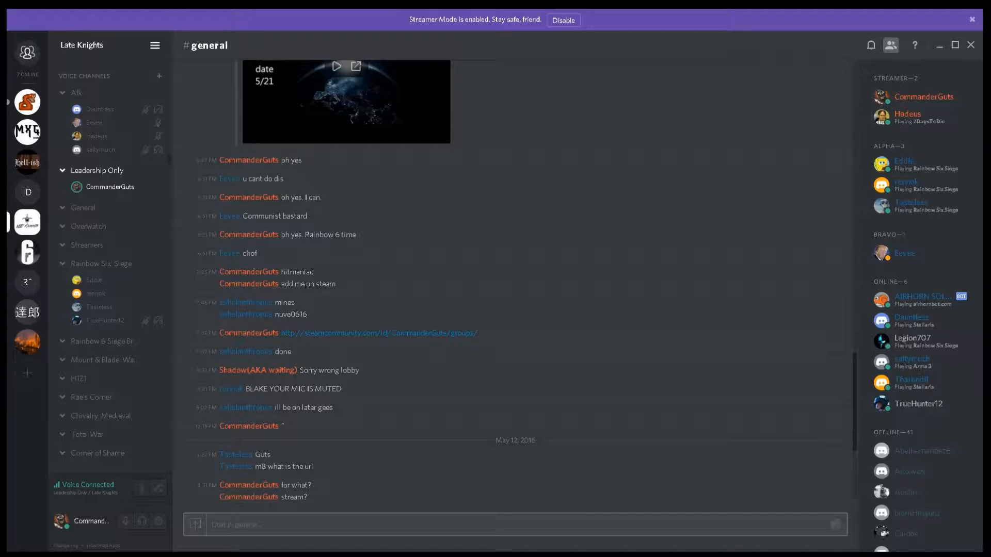
left_click(110, 187)
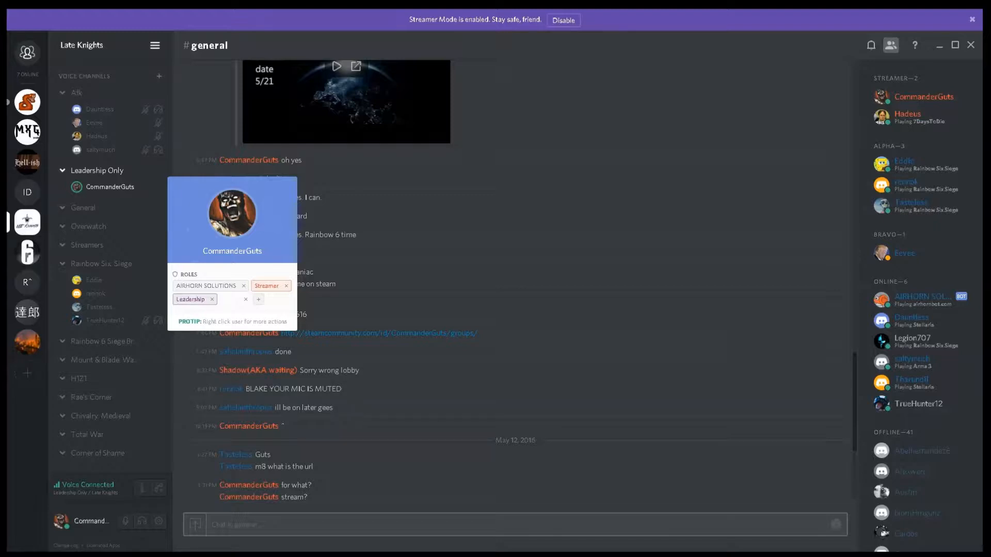
mouse_move(141, 521)
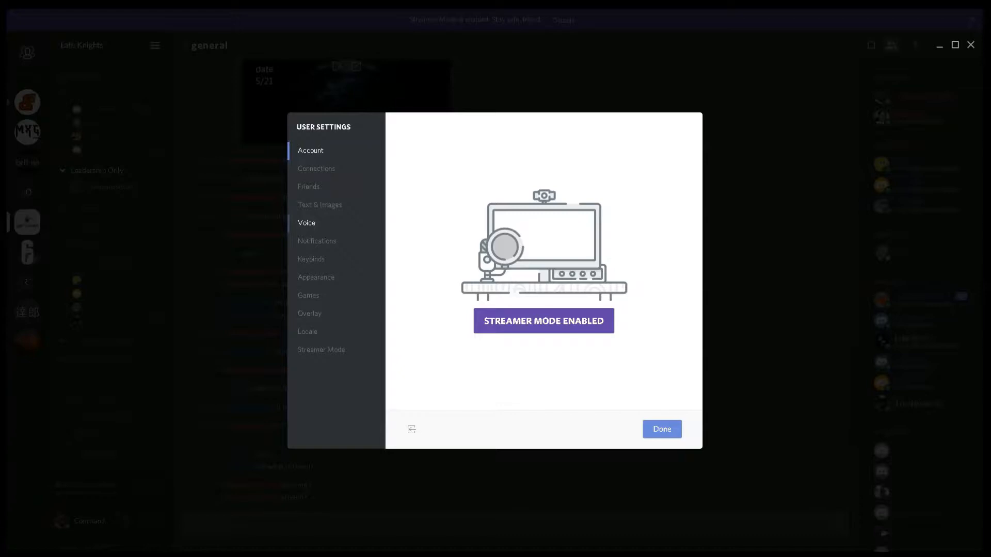
Step: Review the Voice settings' Advanced processing options, leave settings, and generate a Rainbow Six Siege invite link
left_click(306, 223)
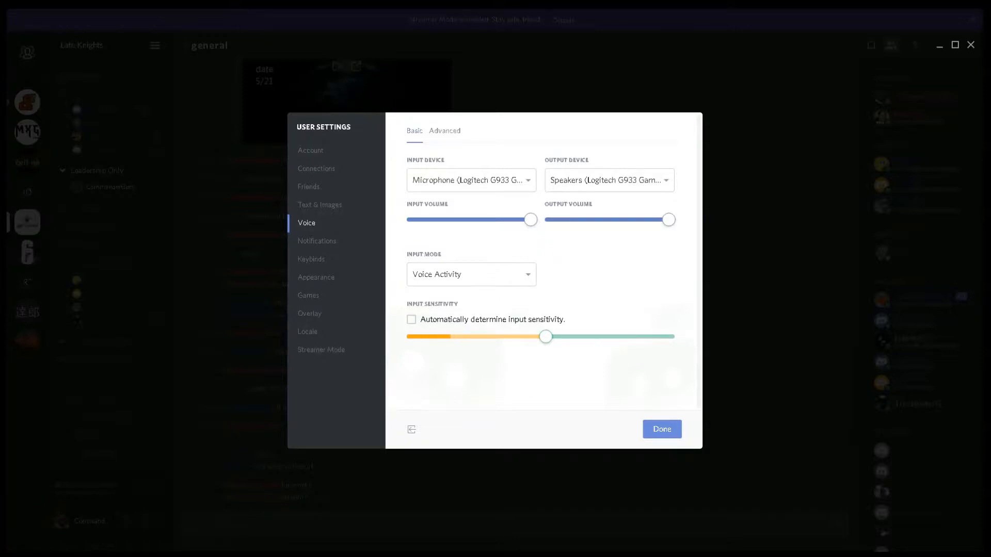
left_click(444, 131)
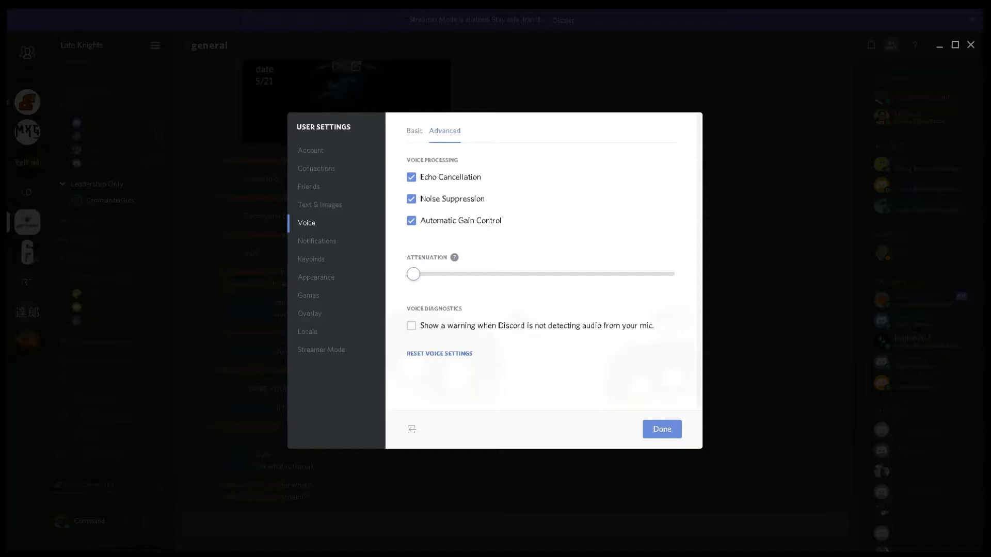
left_click(660, 430)
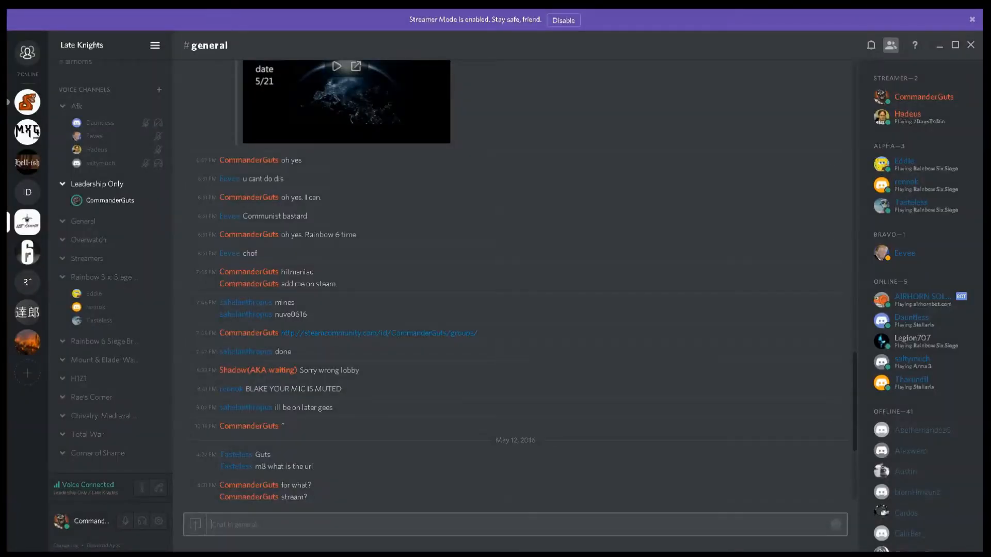
left_click(145, 277)
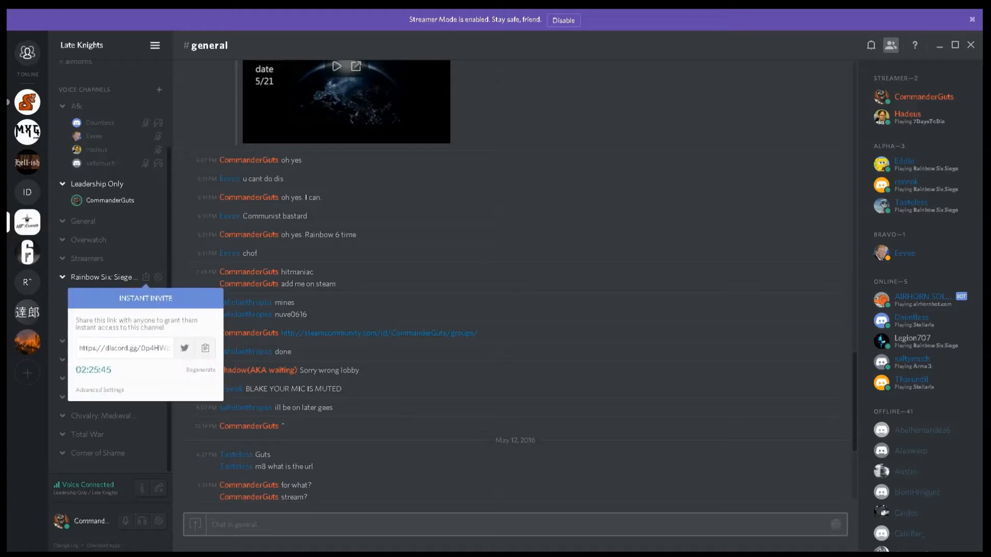